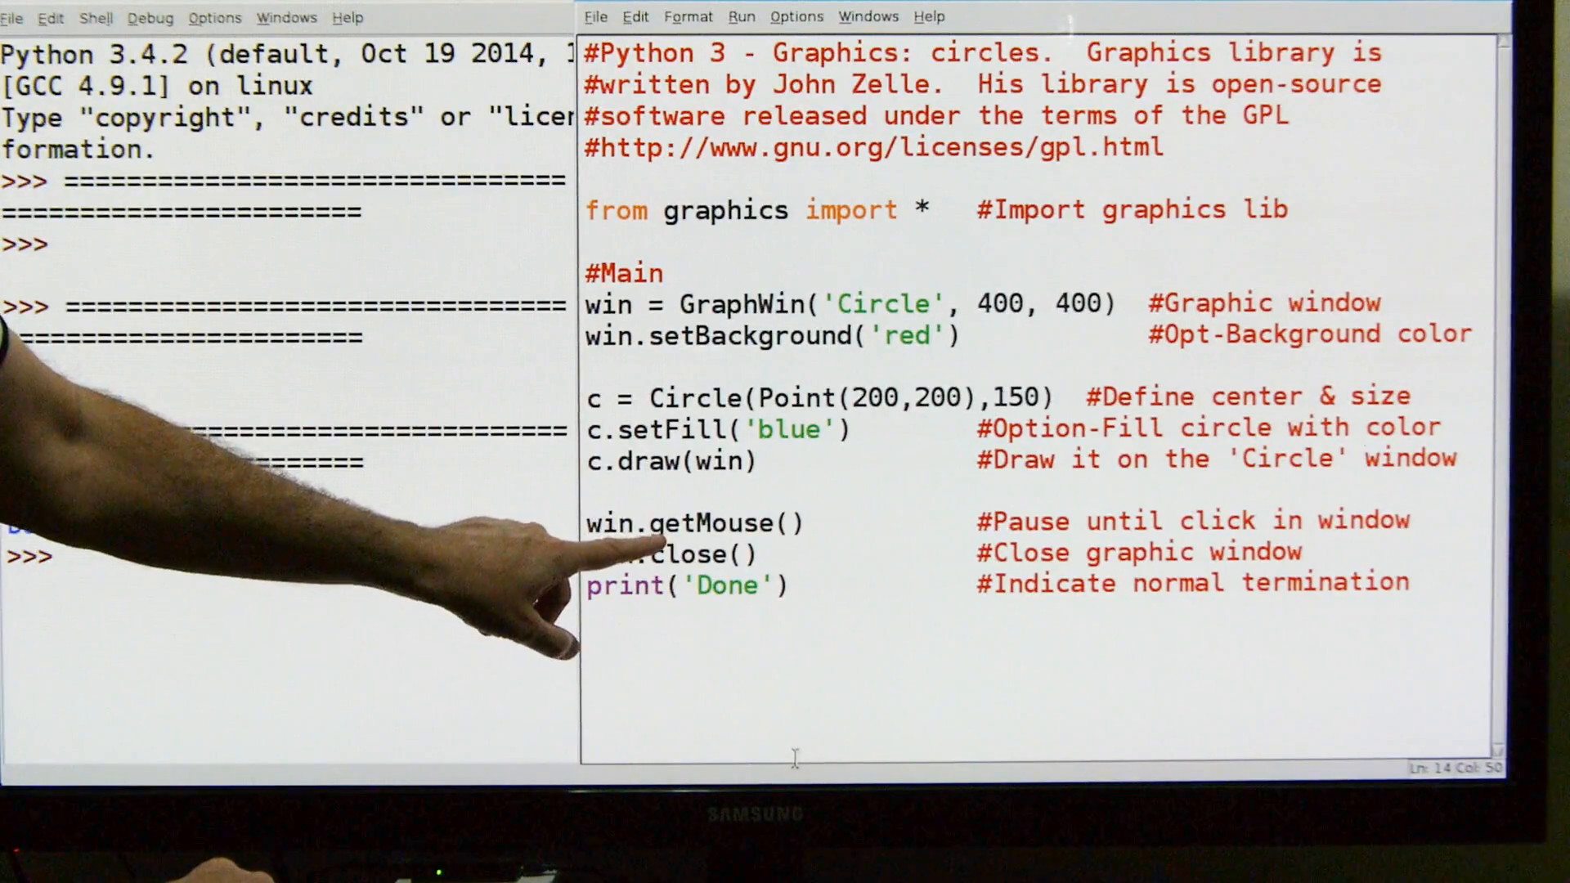
{"action": "mouse_move", "coordinate": [600, 561]}
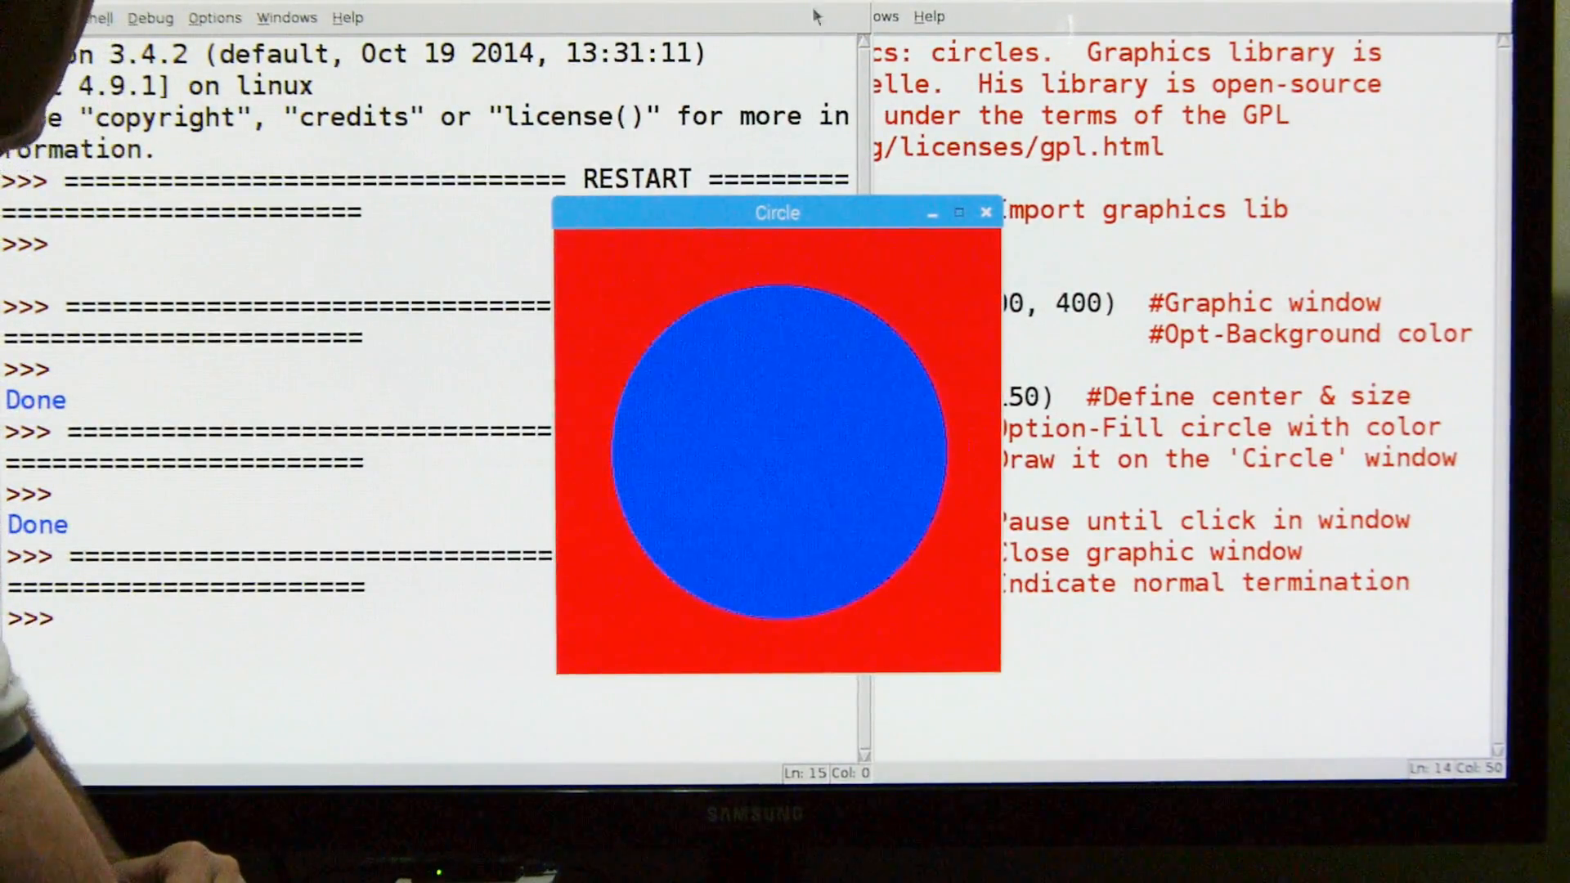
{"action": "mouse_move", "coordinate": [810, 441]}
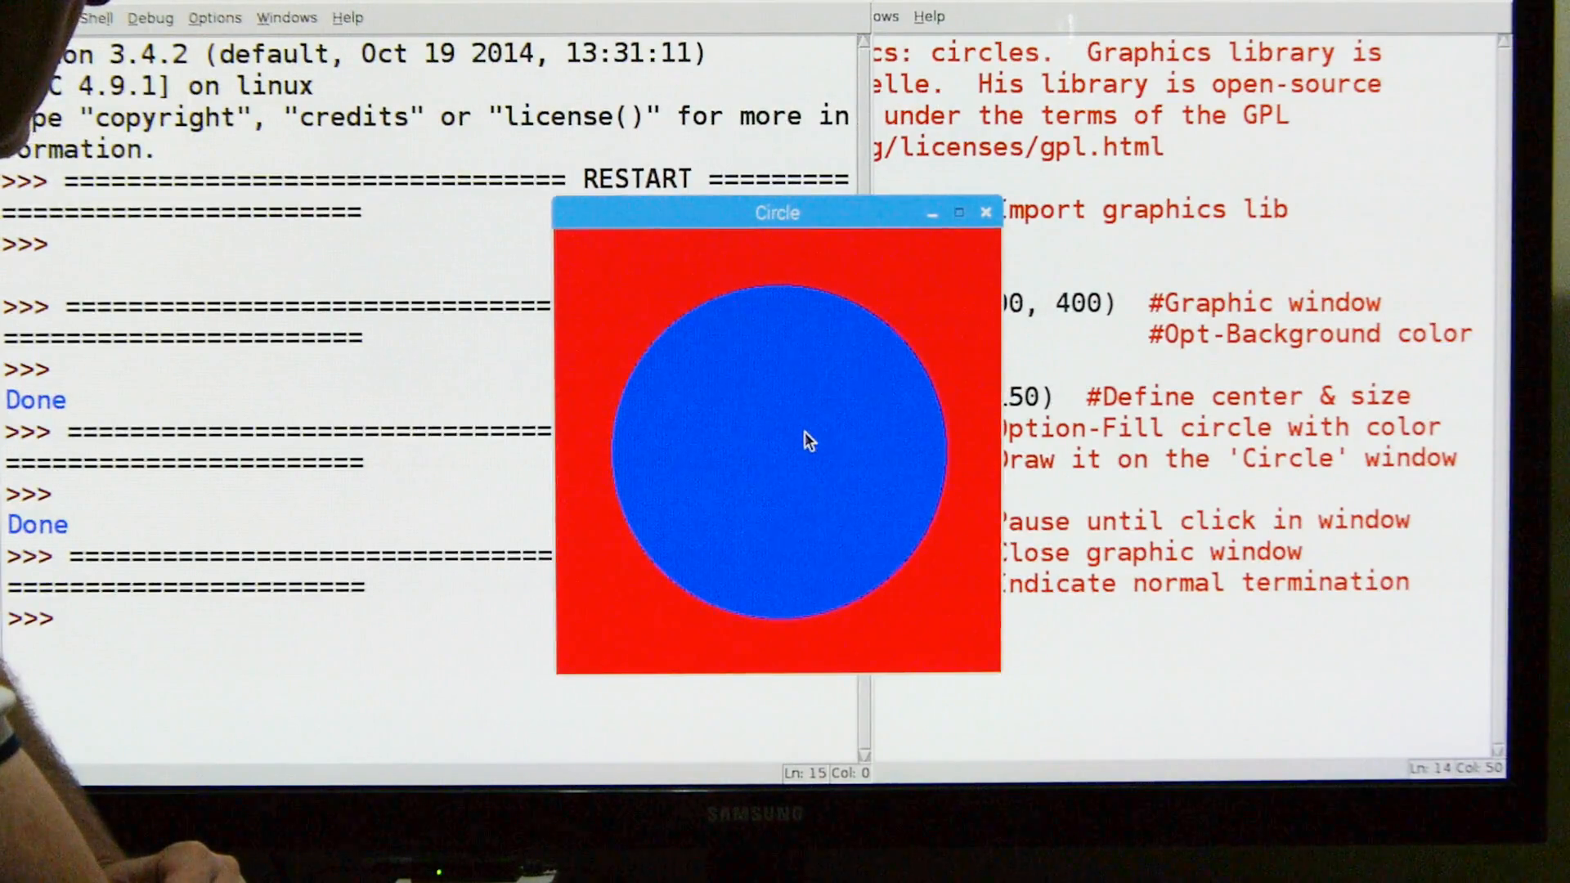
Step: Dismiss the red Circle window showing the blue circle so the script prints Done
{"action": "left_click", "coordinate": [810, 443]}
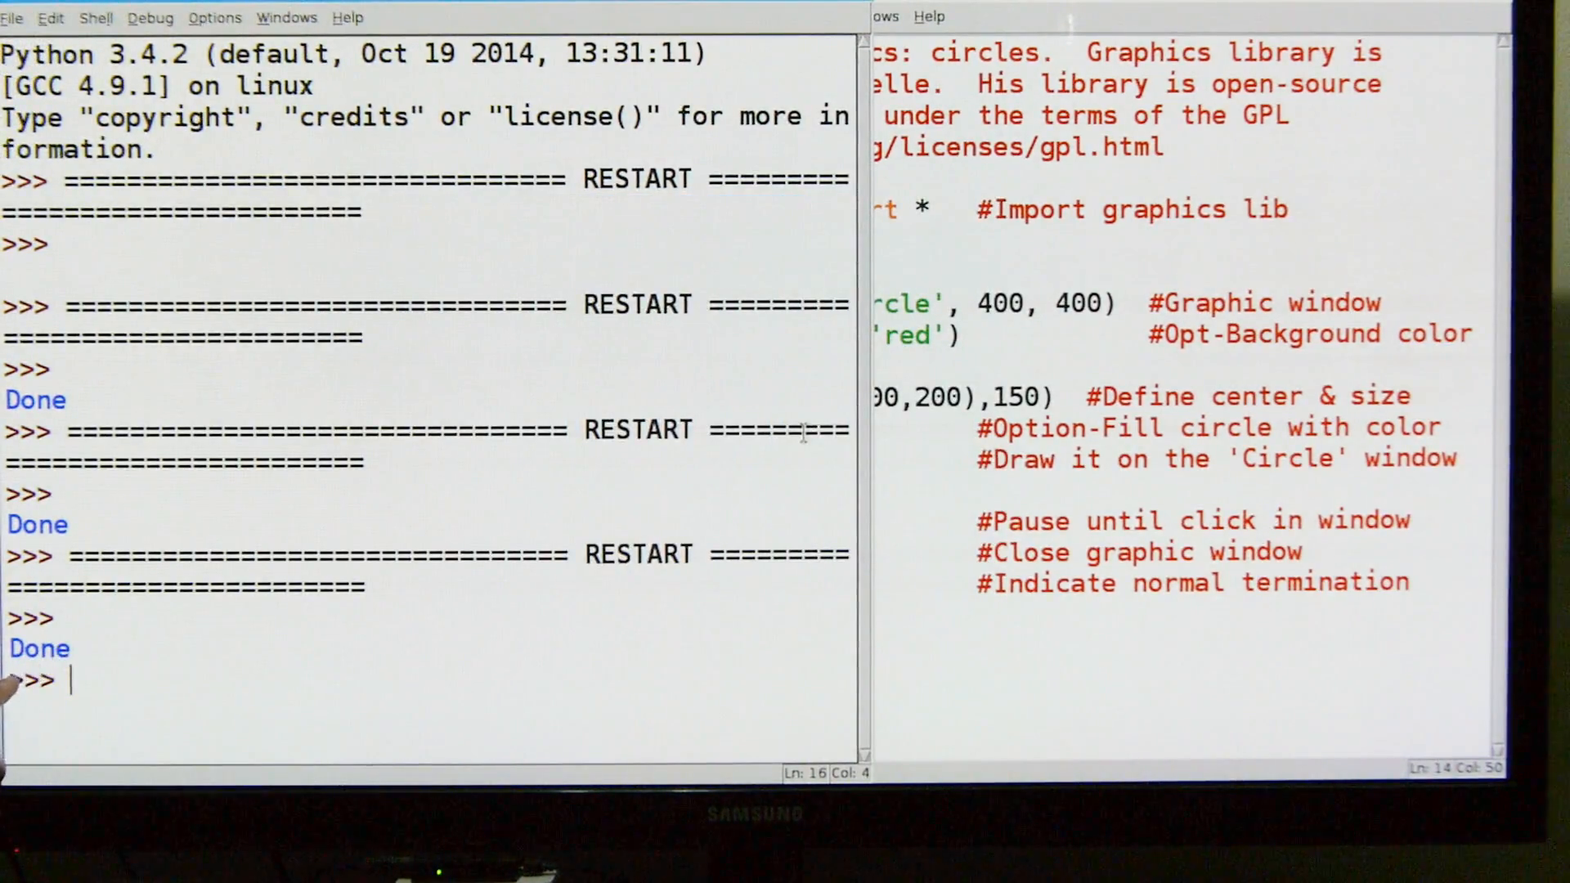